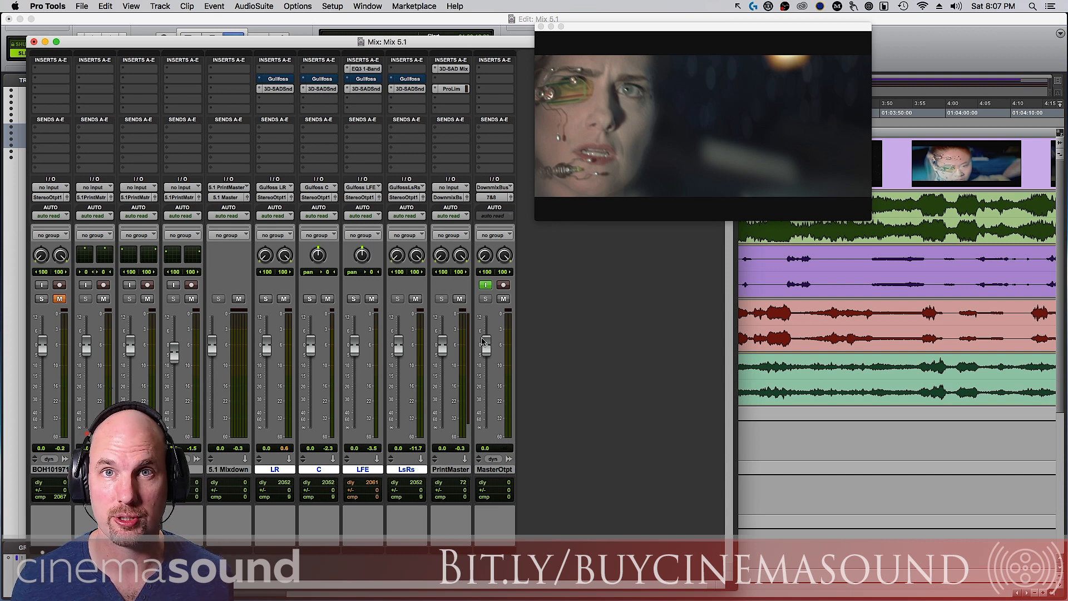
{"action": "mouse_move", "coordinate": [479, 327]}
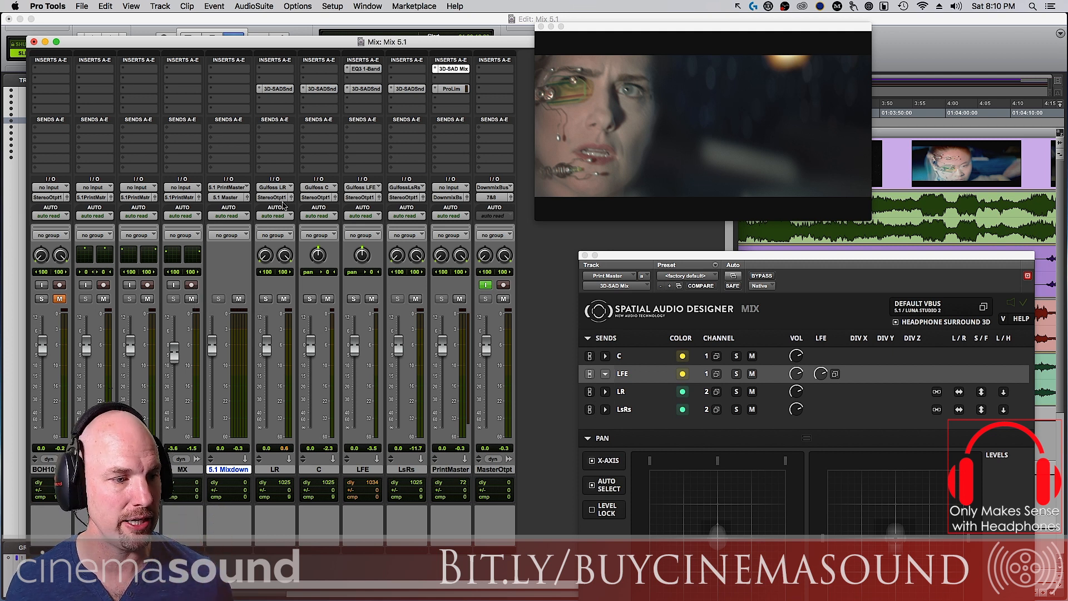
Step: Show the I/O Setup bus list with the Gullfoss C, LFE, LR and LsRs sub-paths under 5.1 Master
{"action": "left_click", "coordinate": [333, 7]}
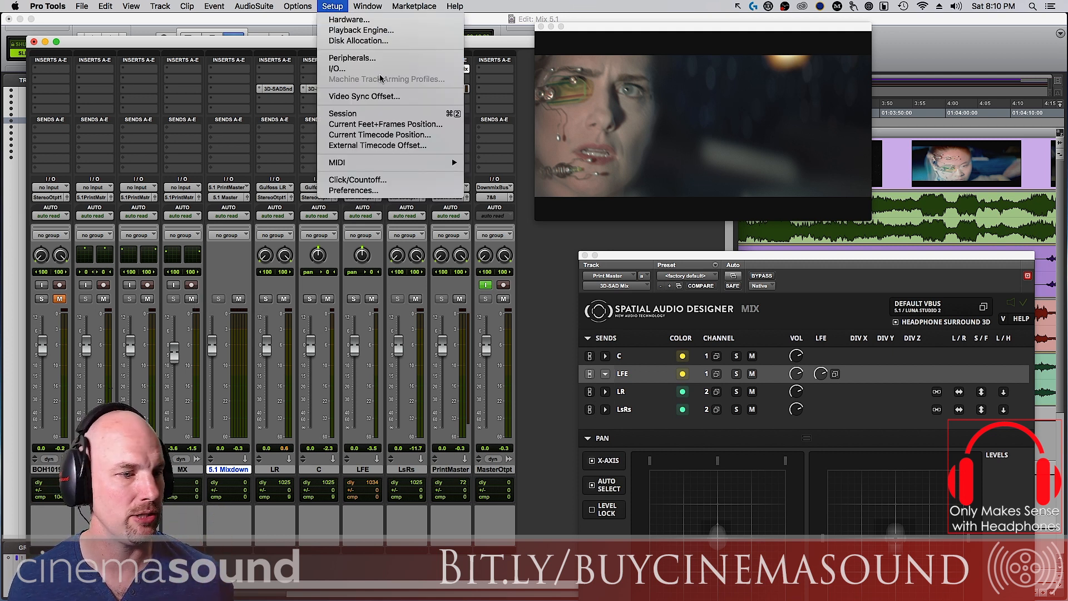
{"action": "left_click", "coordinate": [336, 68]}
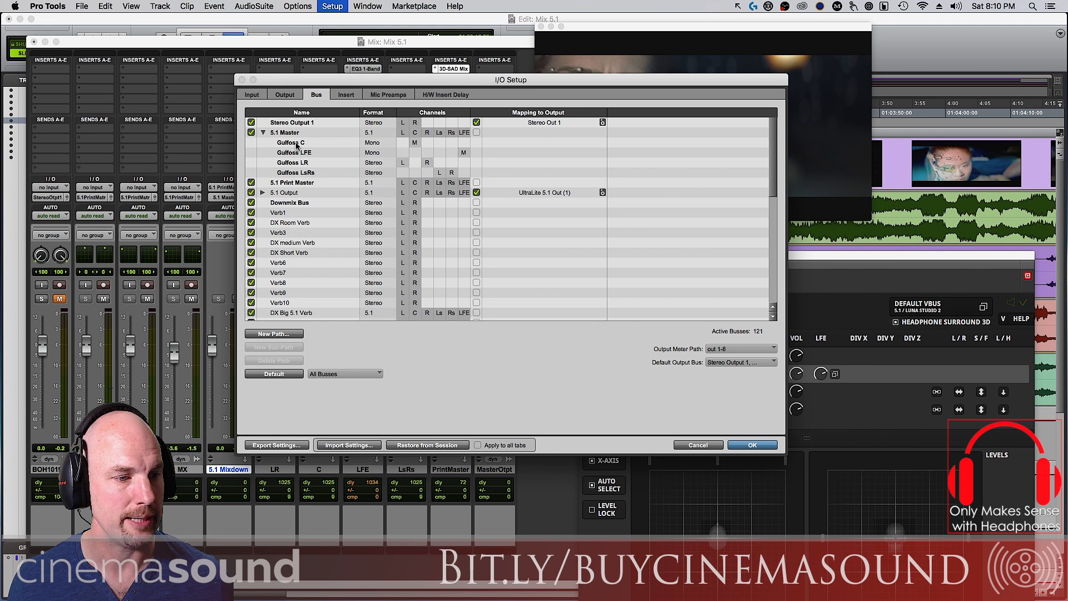
{"action": "left_click", "coordinate": [291, 142]}
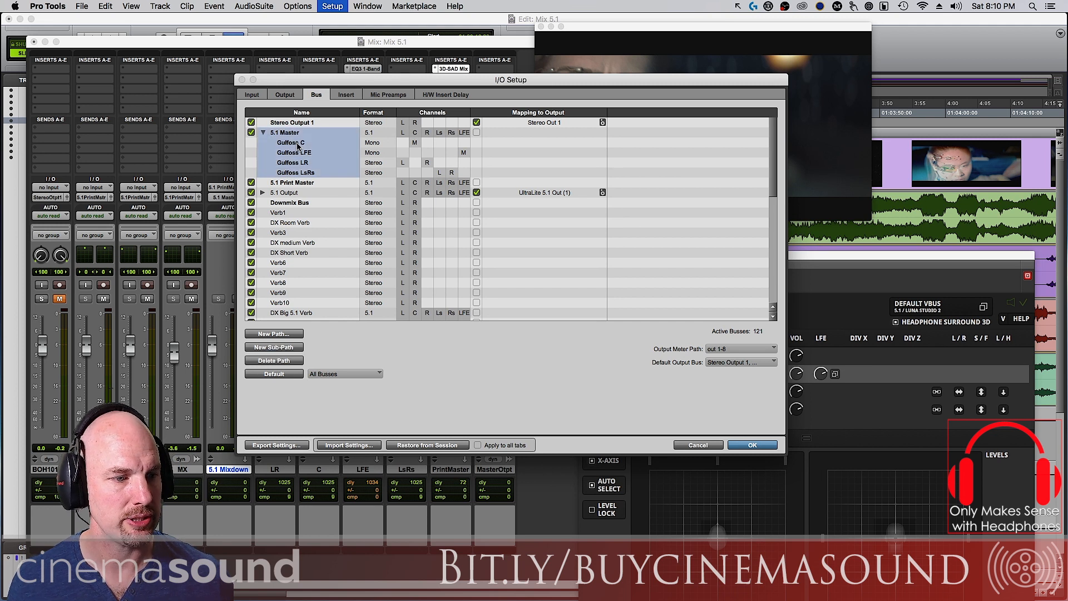
{"action": "mouse_move", "coordinate": [475, 156]}
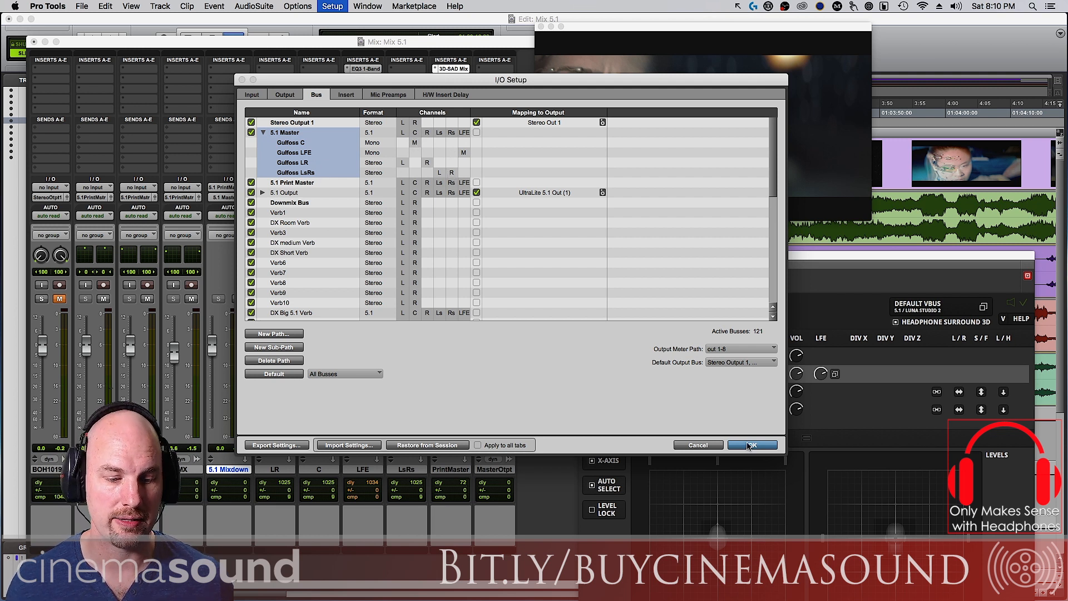
Step: Confirm the I/O Setup and check the LFE channel's low-pass EQ3
{"action": "left_click", "coordinate": [752, 445]}
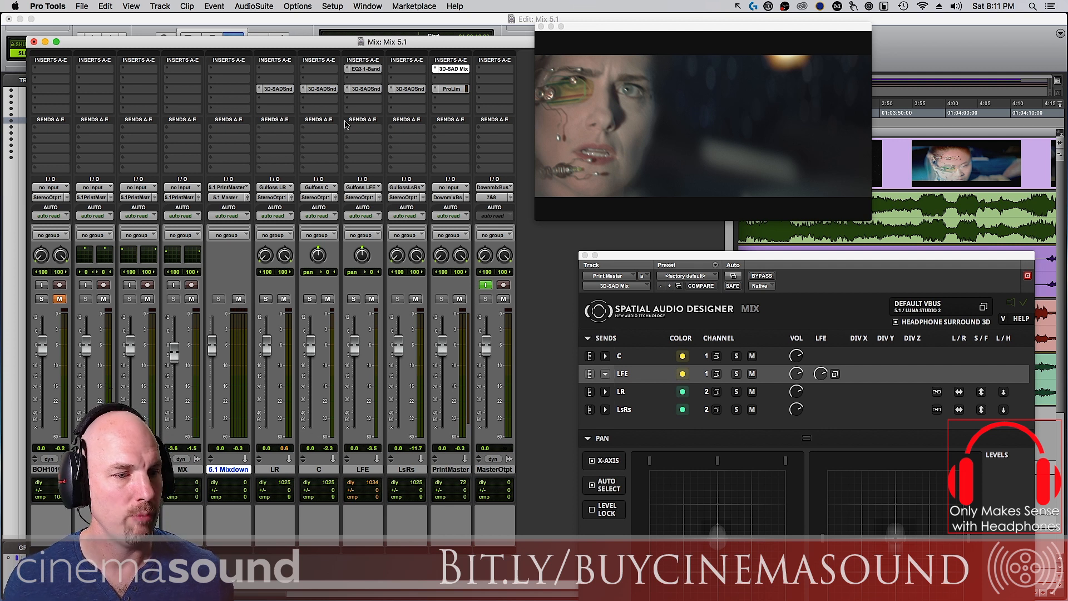
{"action": "left_click", "coordinate": [363, 68]}
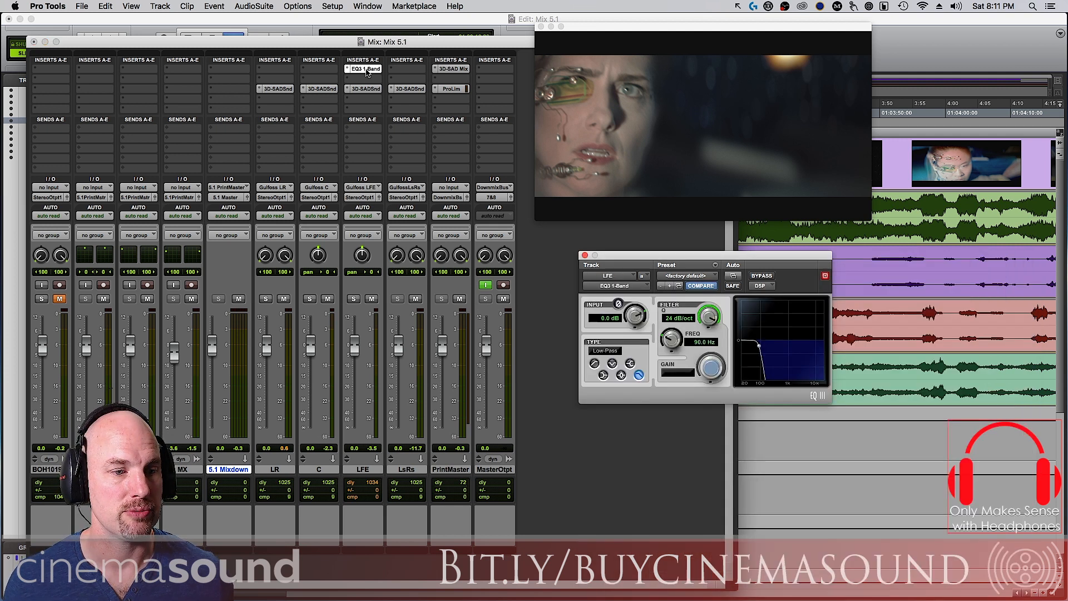
{"action": "left_click", "coordinate": [583, 255]}
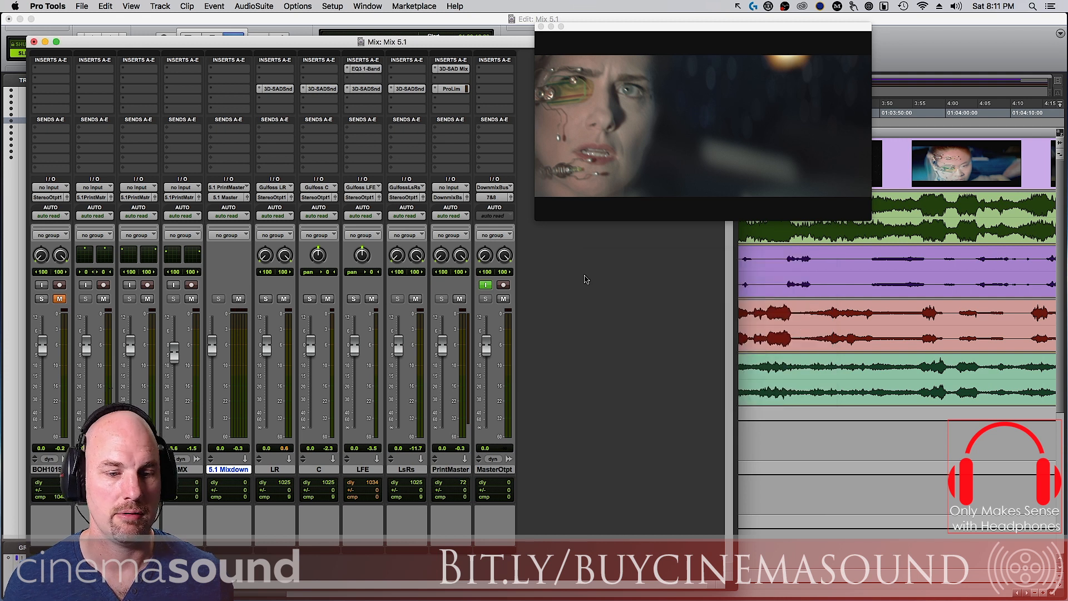
Step: Insert Soundtheory Gullfoss (stereo) on an empty LR insert
{"action": "left_click", "coordinate": [51, 74]}
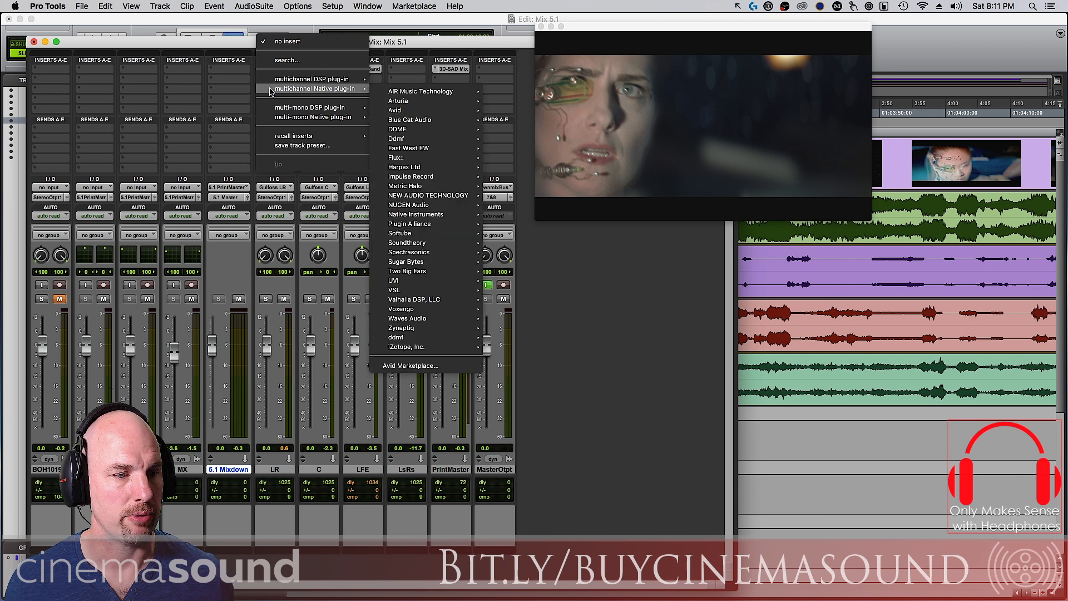
{"action": "mouse_move", "coordinate": [407, 242]}
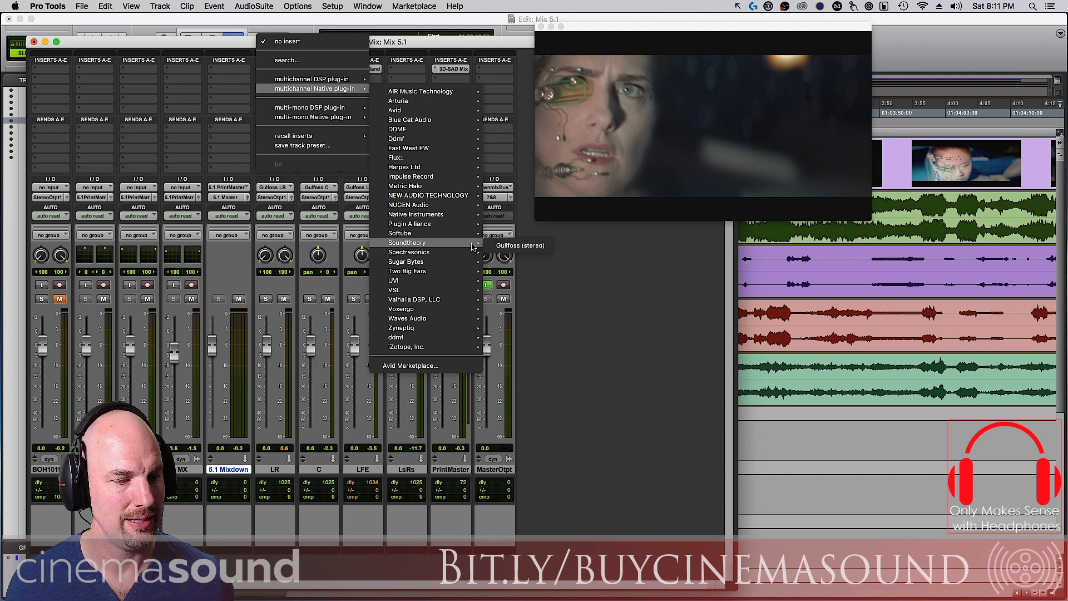
{"action": "left_click", "coordinate": [520, 245]}
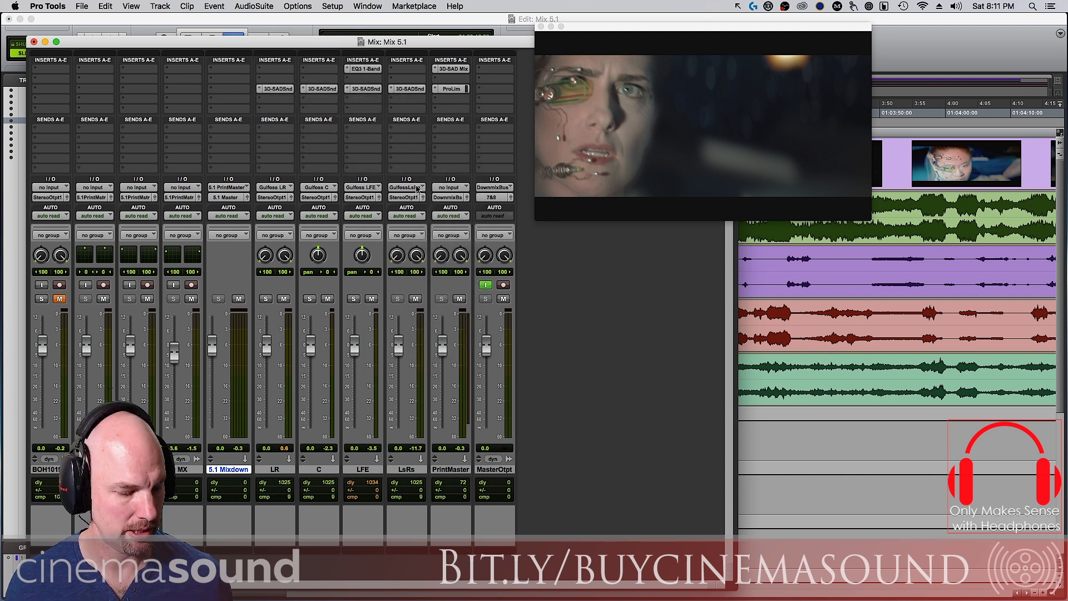
{"action": "left_click", "coordinate": [406, 81]}
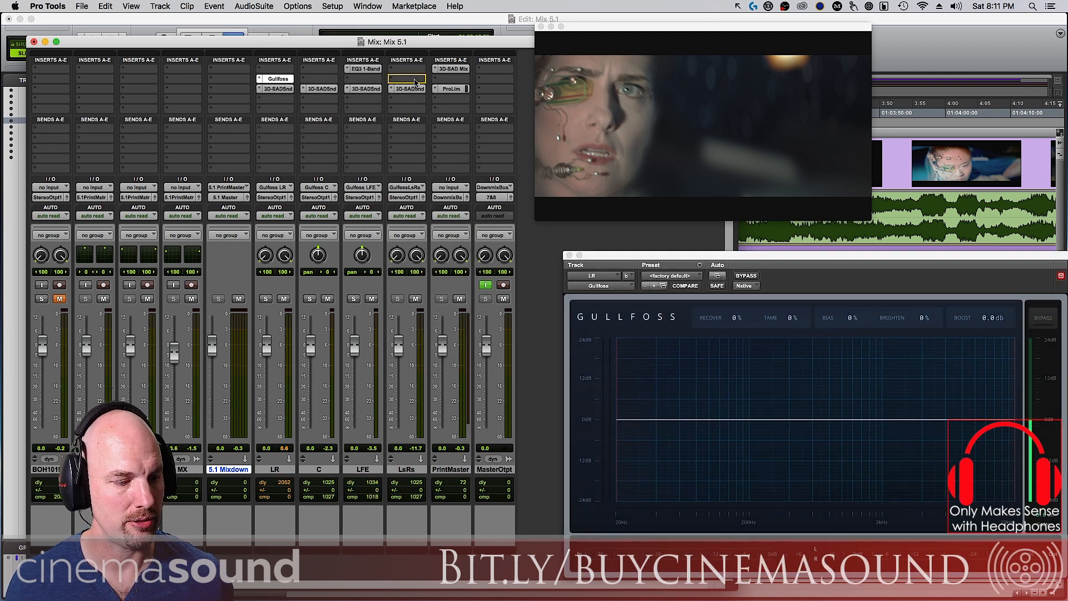
Step: Insert Gullfoss on the C and LsRs tracks as well
{"action": "left_click", "coordinate": [407, 68]}
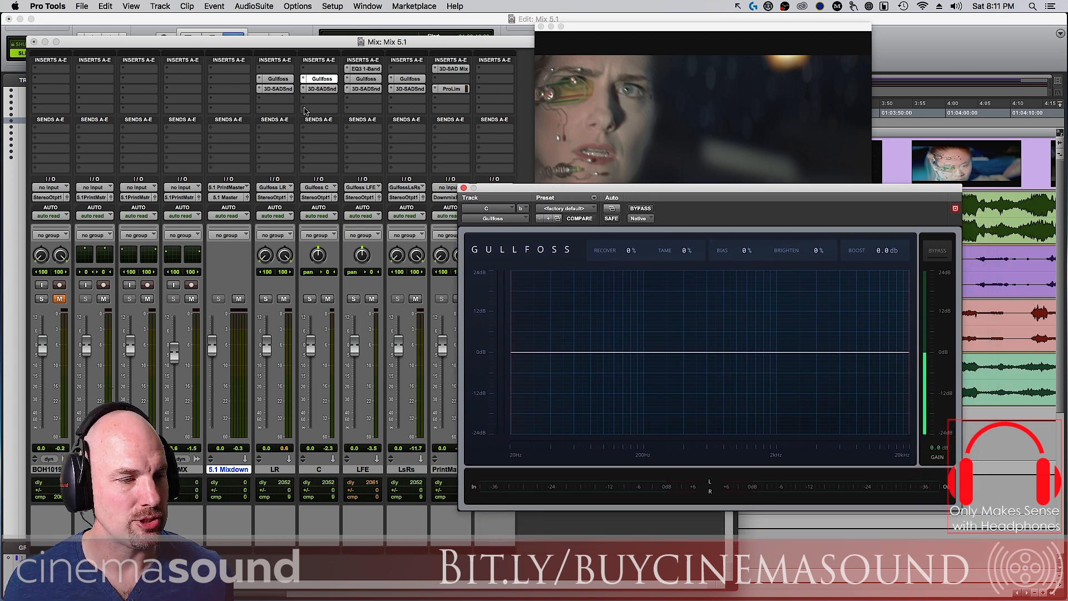
{"action": "mouse_move", "coordinate": [273, 89]}
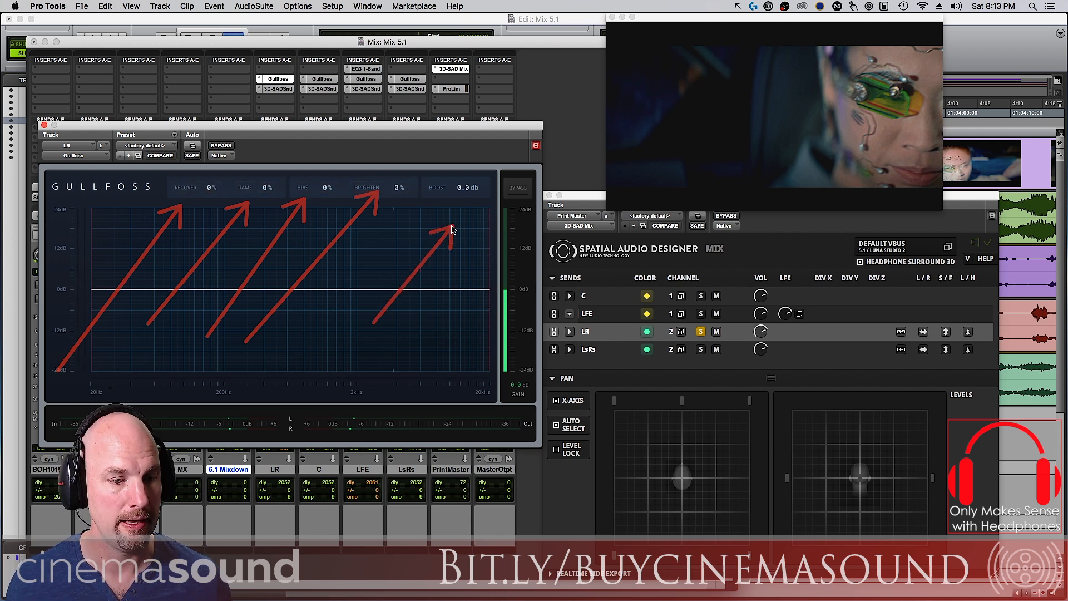
{"action": "left_click", "coordinate": [466, 187]}
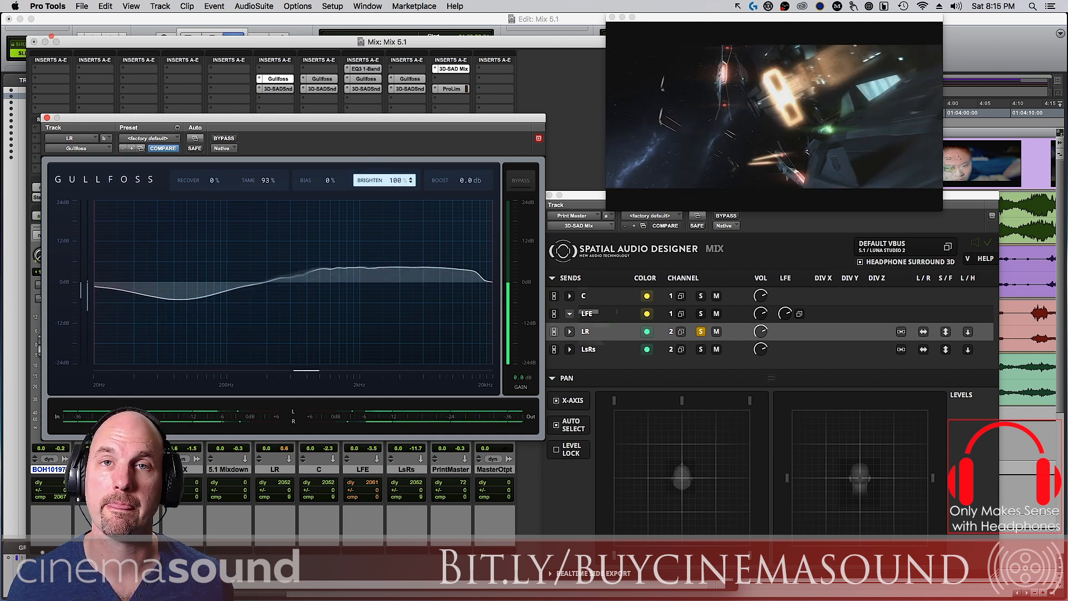
{"action": "left_click", "coordinate": [402, 180]}
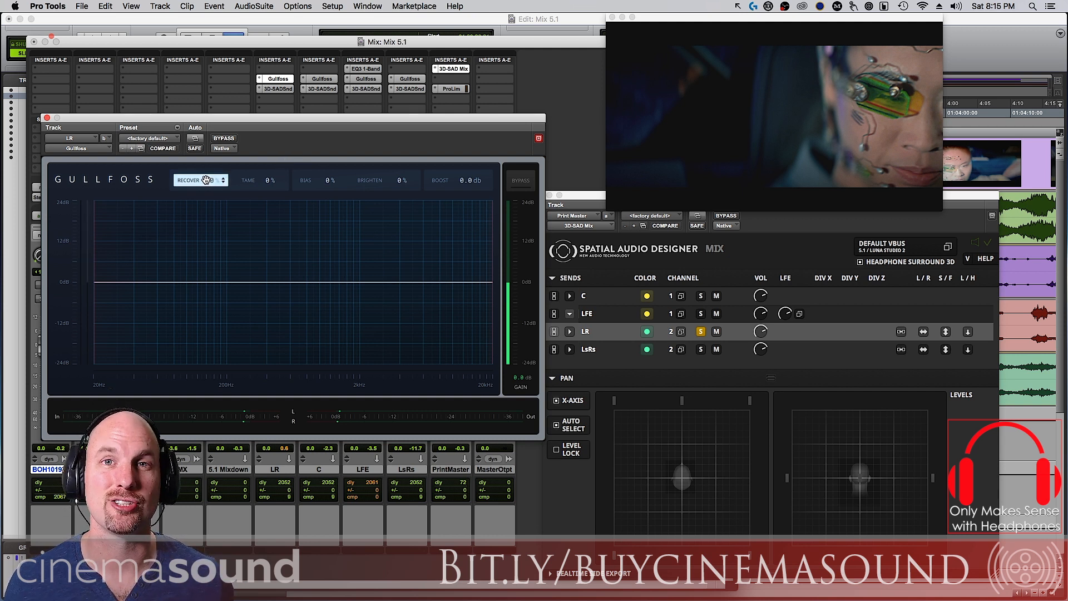
Step: Raise LR Gullfoss Recover to 70%
{"action": "left_click", "coordinate": [198, 180]}
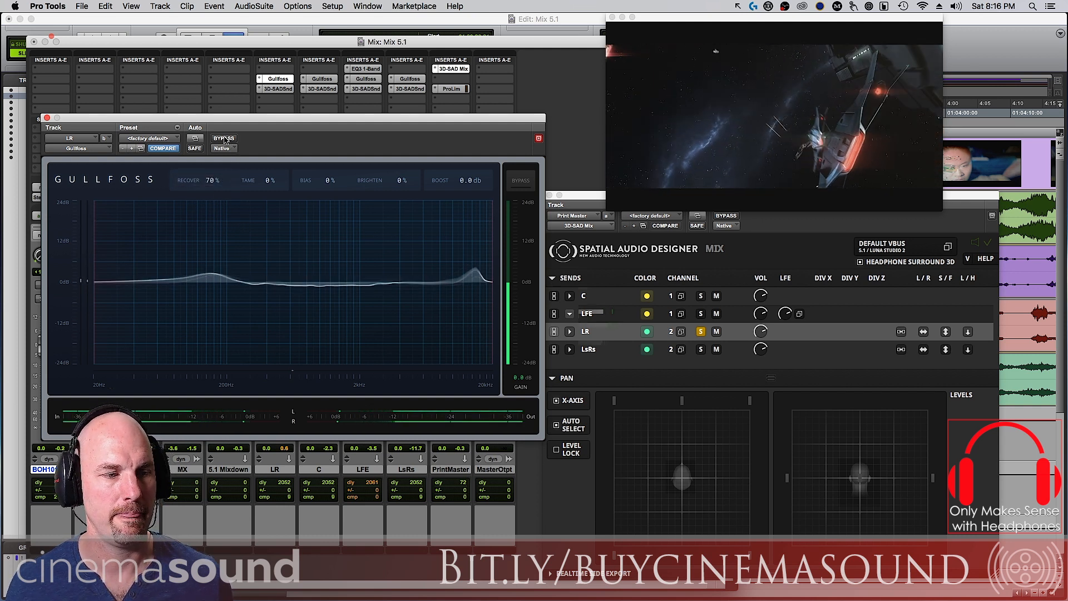
Step: Bypass and re-enable LR's Gullfoss to compare the processing
{"action": "left_click", "coordinate": [223, 138]}
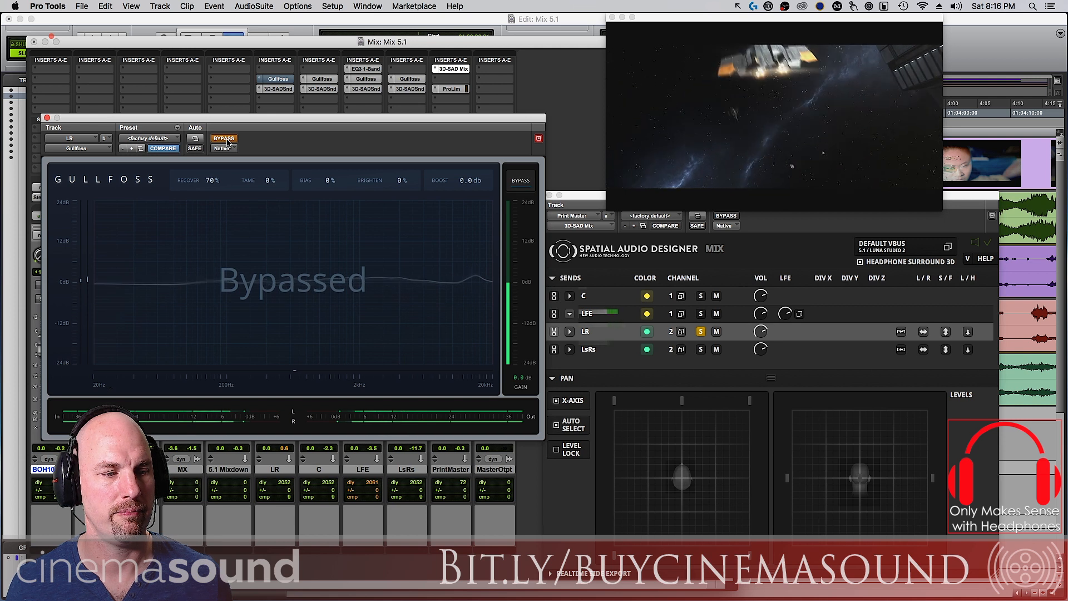
{"action": "left_click", "coordinate": [223, 138]}
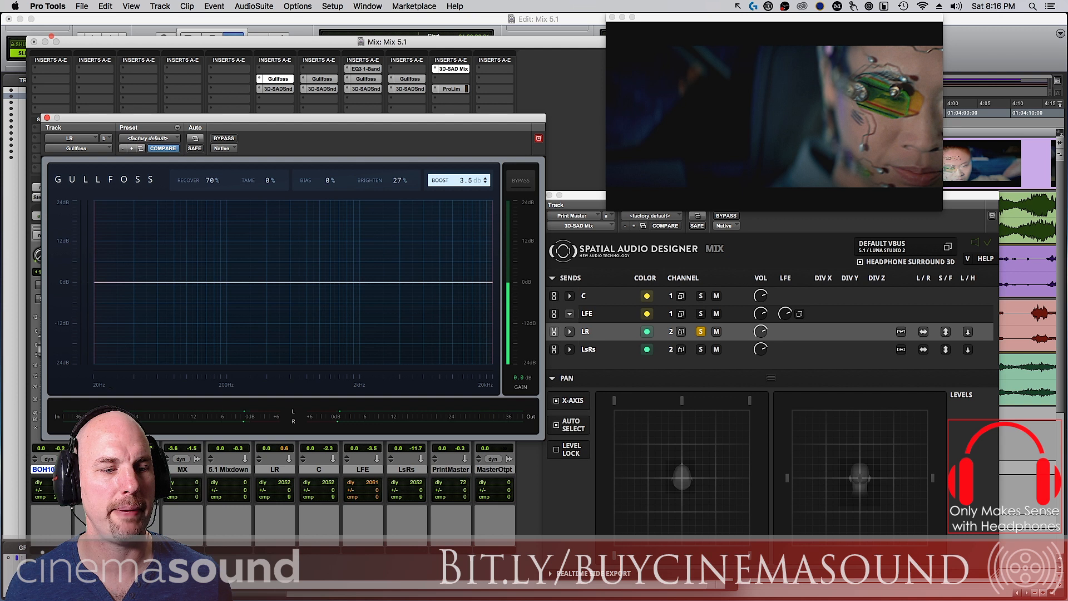
Step: Ease LR's Gullfoss Boost down to 3.0 dB and check it against bypass
{"action": "left_click_drag", "start_coordinate": [456, 180], "coordinate": [456, 183]}
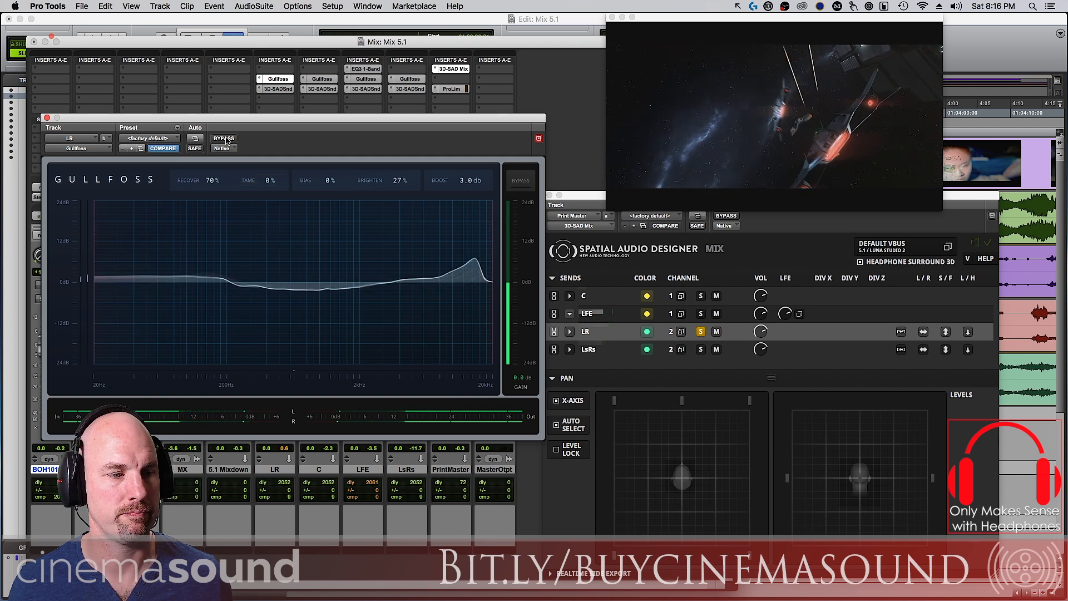
{"action": "left_click", "coordinate": [224, 138]}
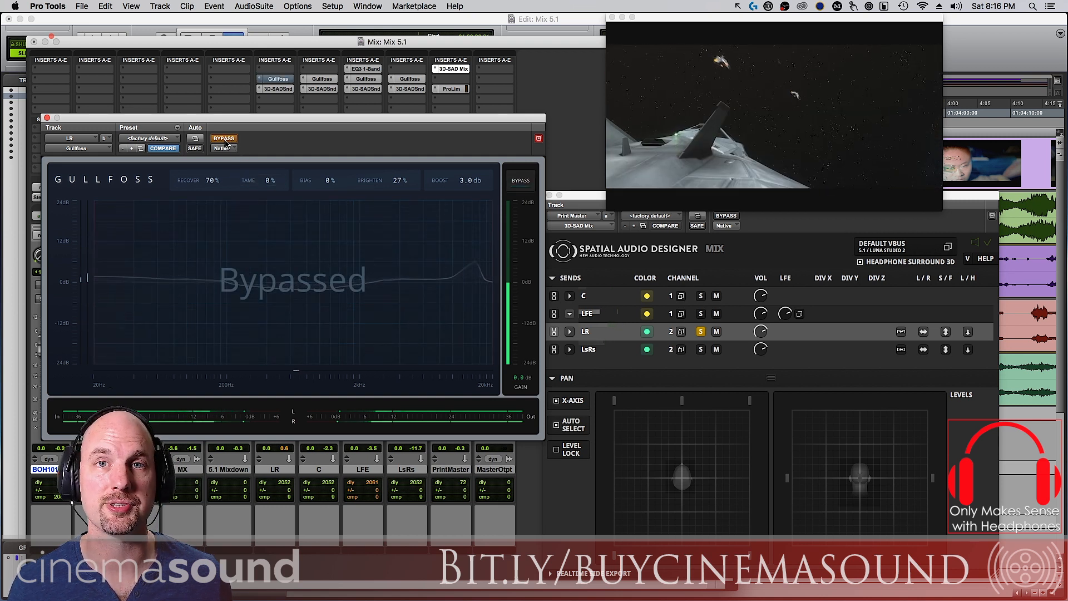
{"action": "left_click", "coordinate": [223, 138]}
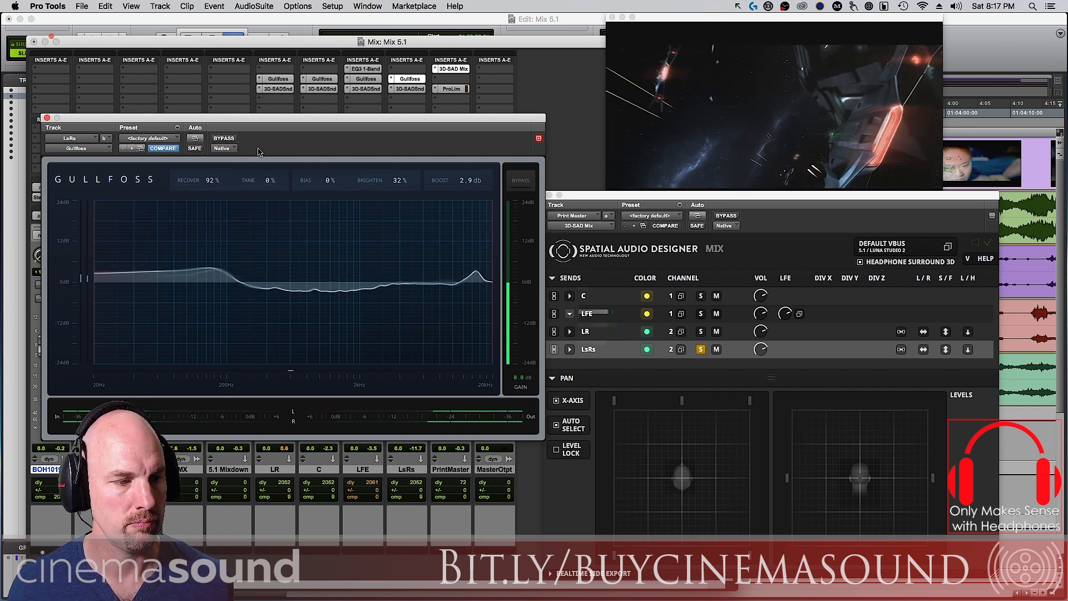
Step: Toggle LsRs Gullfoss bypass on and off twice to compare
{"action": "left_click", "coordinate": [223, 138]}
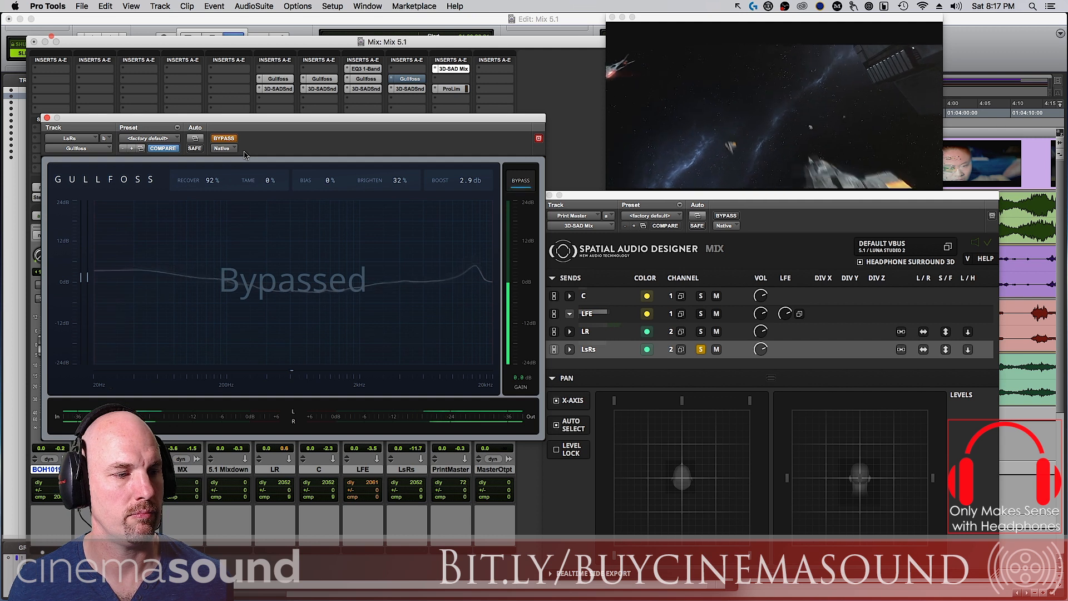
{"action": "left_click", "coordinate": [223, 138]}
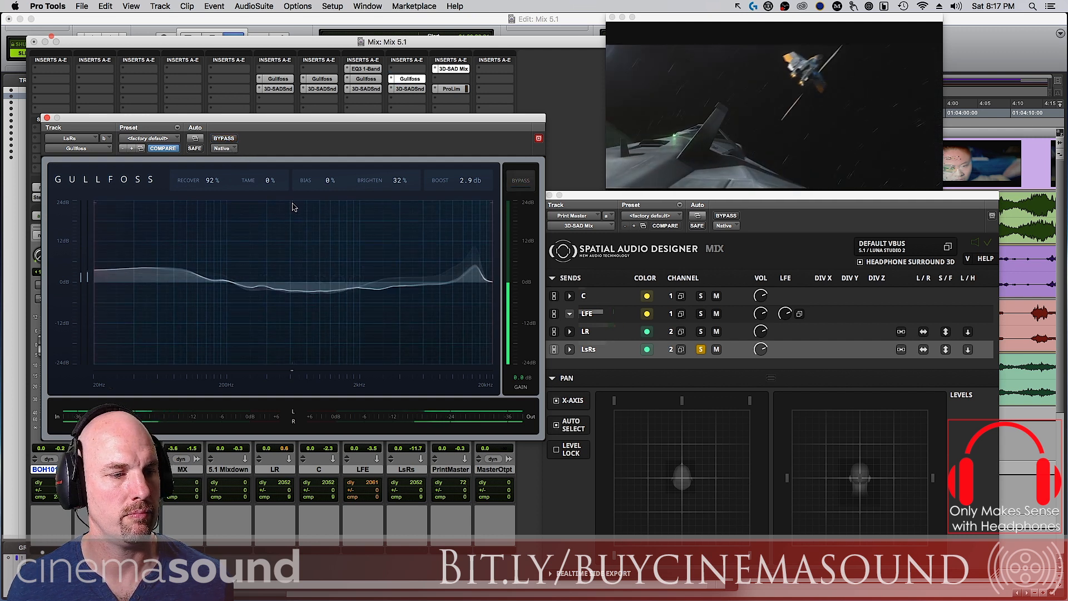
{"action": "left_click", "coordinate": [224, 138]}
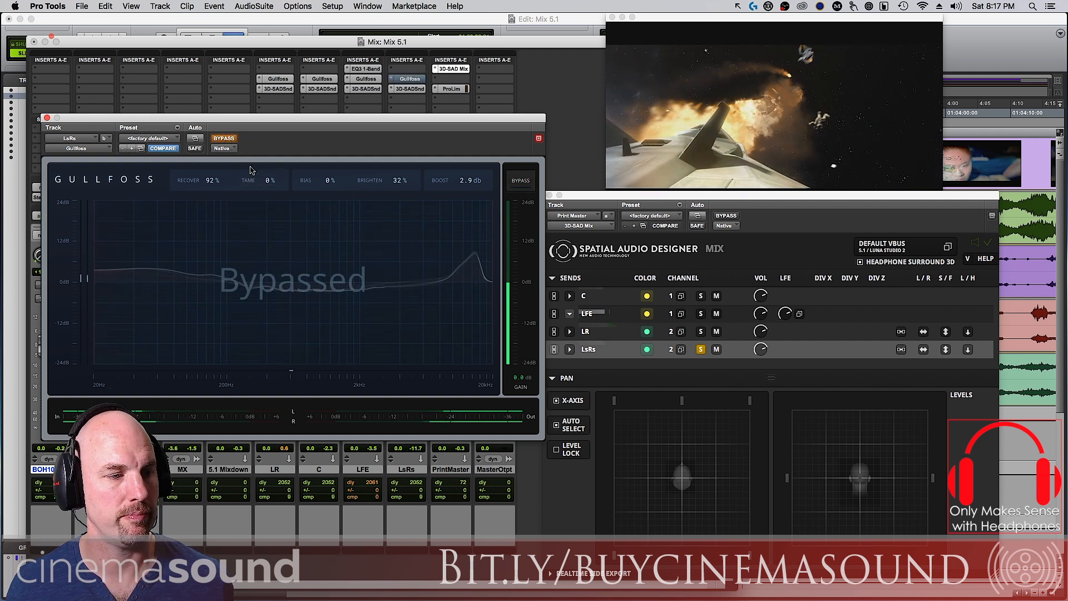
{"action": "left_click", "coordinate": [224, 137]}
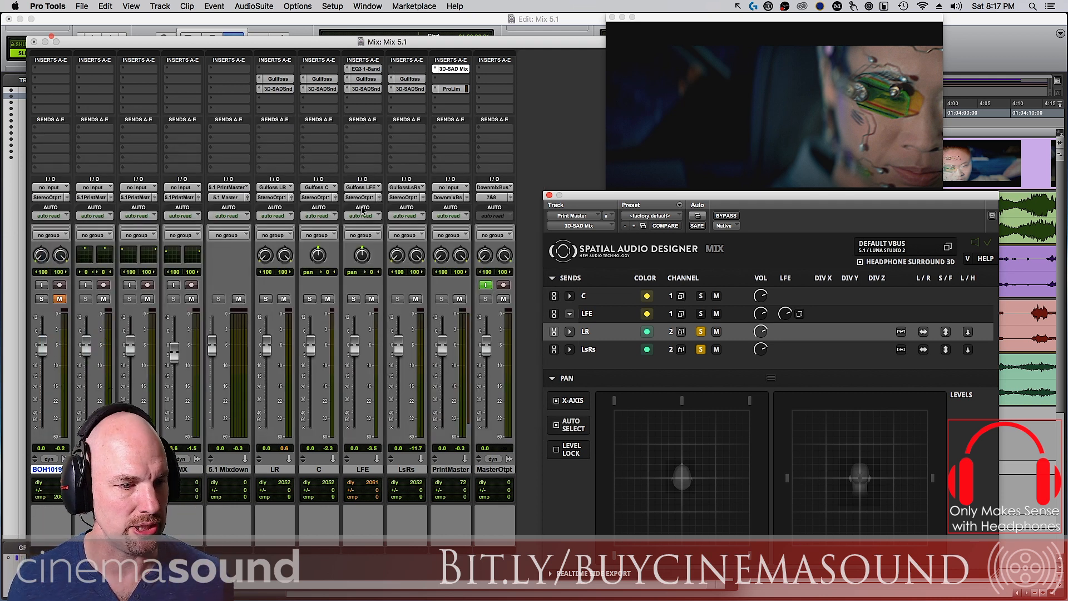
Step: Bring up the C track's Gullfoss plug-in window at all-zero settings
{"action": "double_click", "coordinate": [318, 470]}
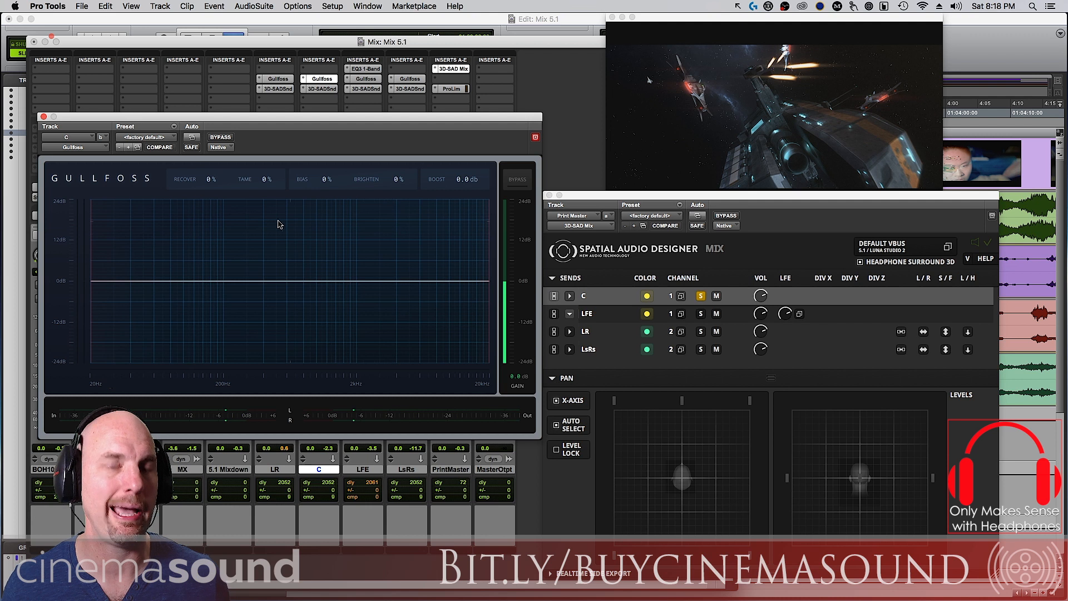
Step: Raise the Center Gullfoss Recover toward 76%
{"action": "left_click", "coordinate": [261, 178]}
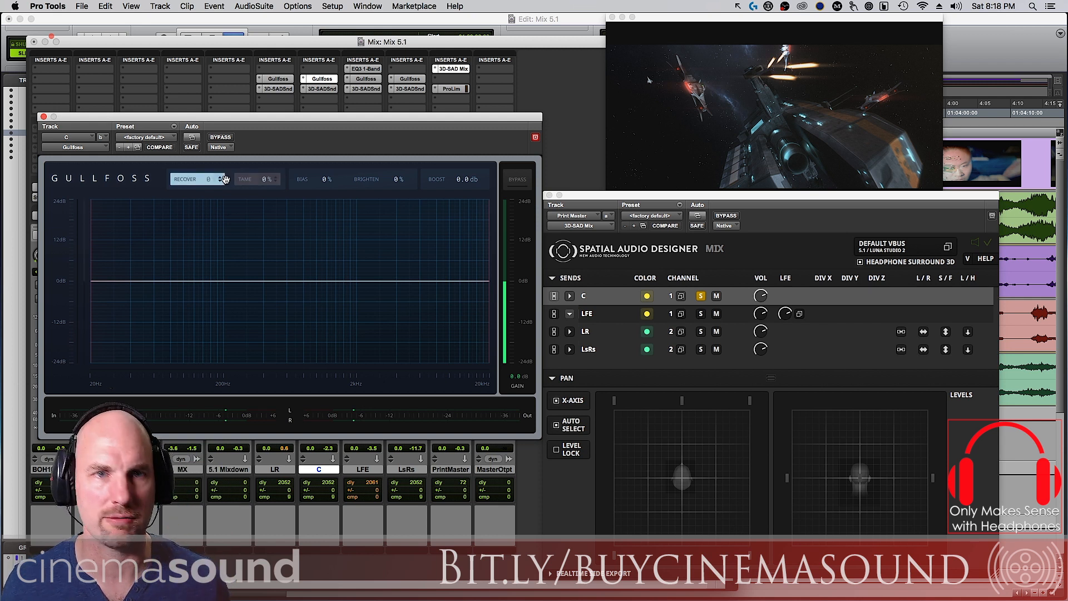
{"action": "left_click_drag", "start_coordinate": [208, 178], "coordinate": [218, 178]}
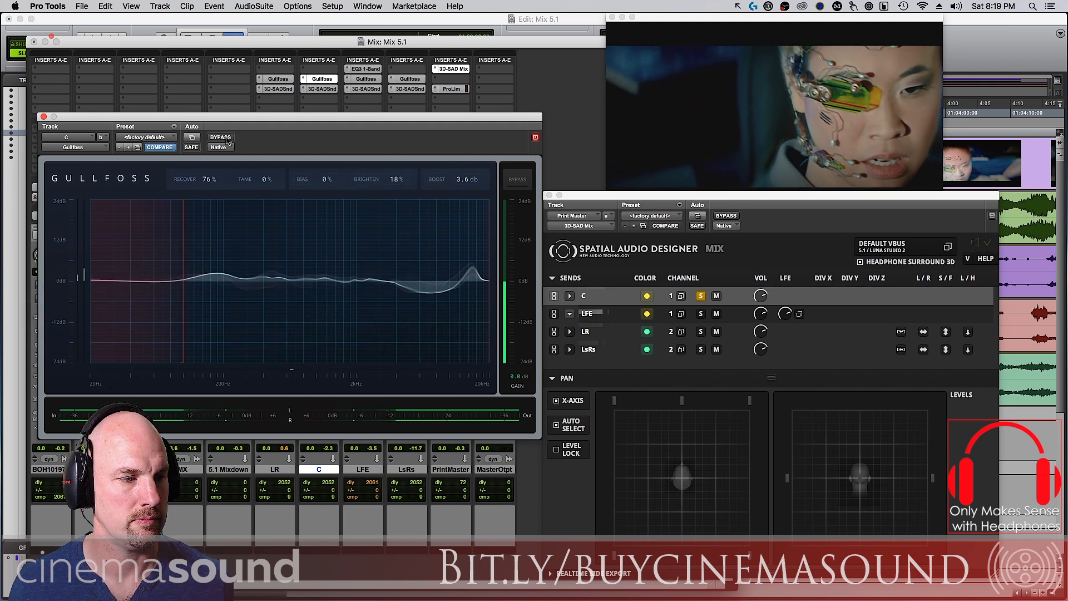
Step: Compare the Center Gullfoss bypassed and active twice, then close its window
{"action": "left_click", "coordinate": [220, 138]}
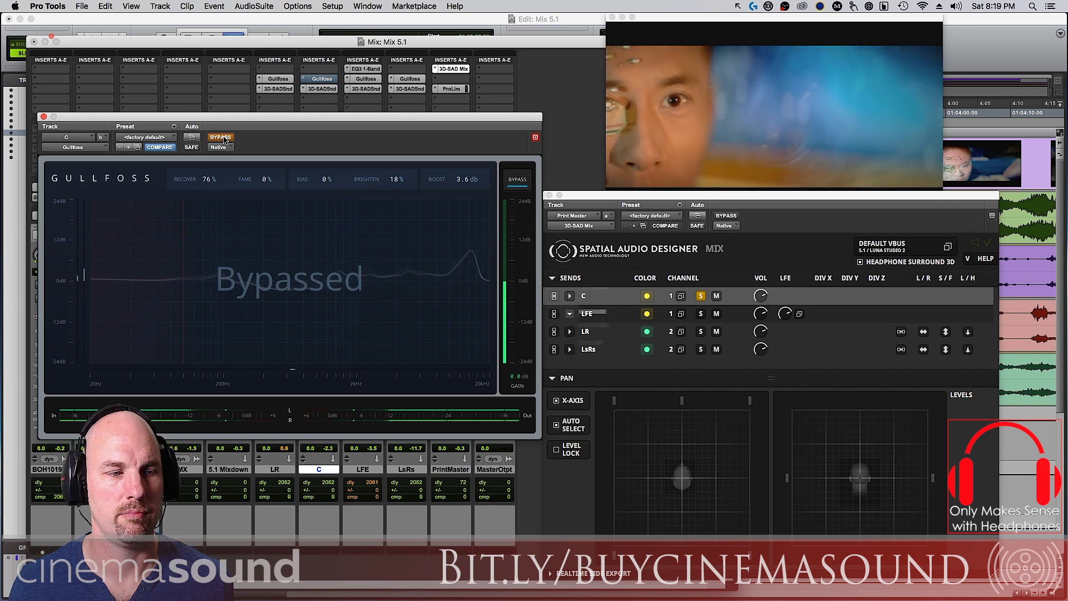
{"action": "left_click", "coordinate": [220, 138]}
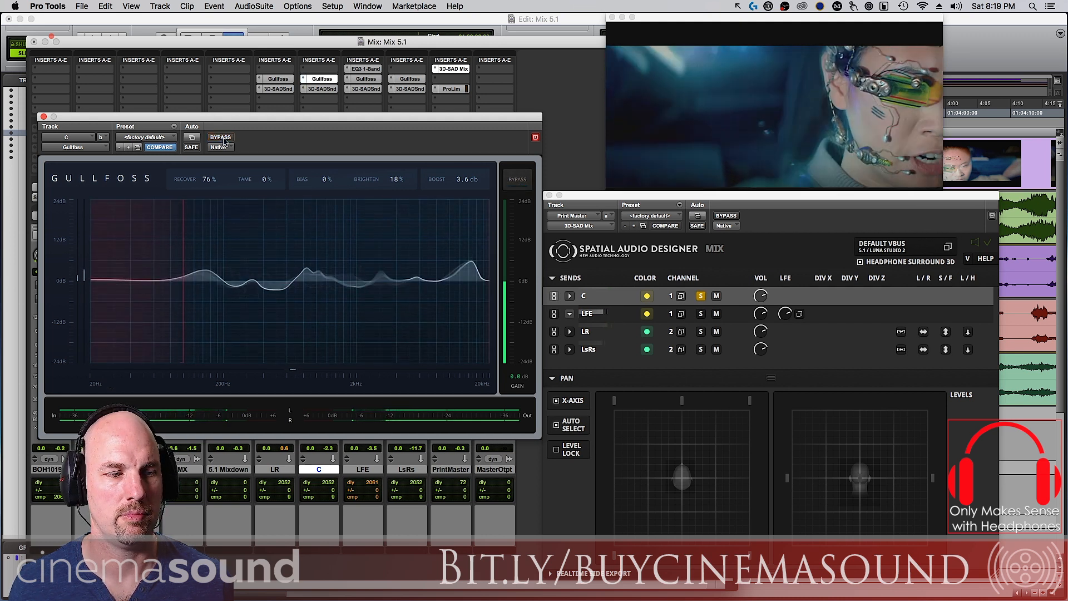
{"action": "left_click", "coordinate": [221, 137]}
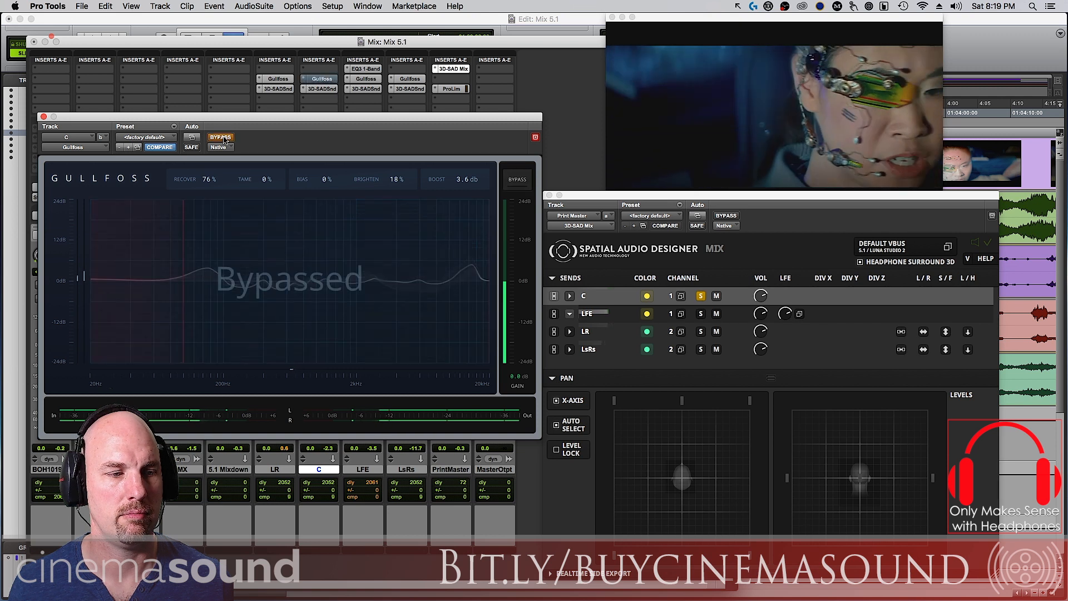
{"action": "left_click", "coordinate": [221, 137]}
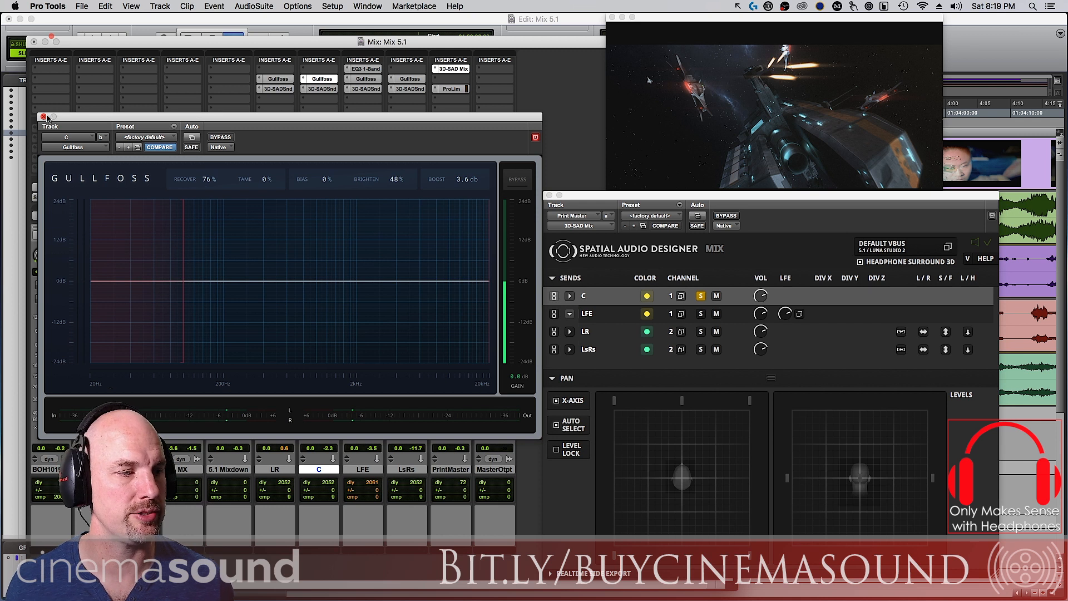
{"action": "left_click", "coordinate": [44, 117]}
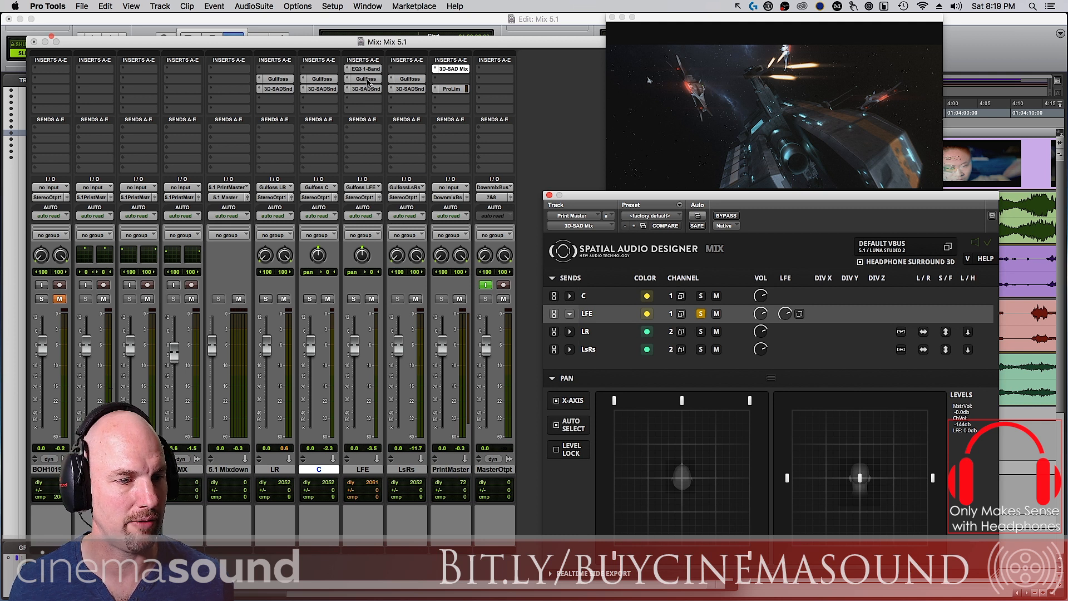
Step: Raise the LFE channel's Gullfoss Recover amount to 152%
{"action": "left_click", "coordinate": [363, 78]}
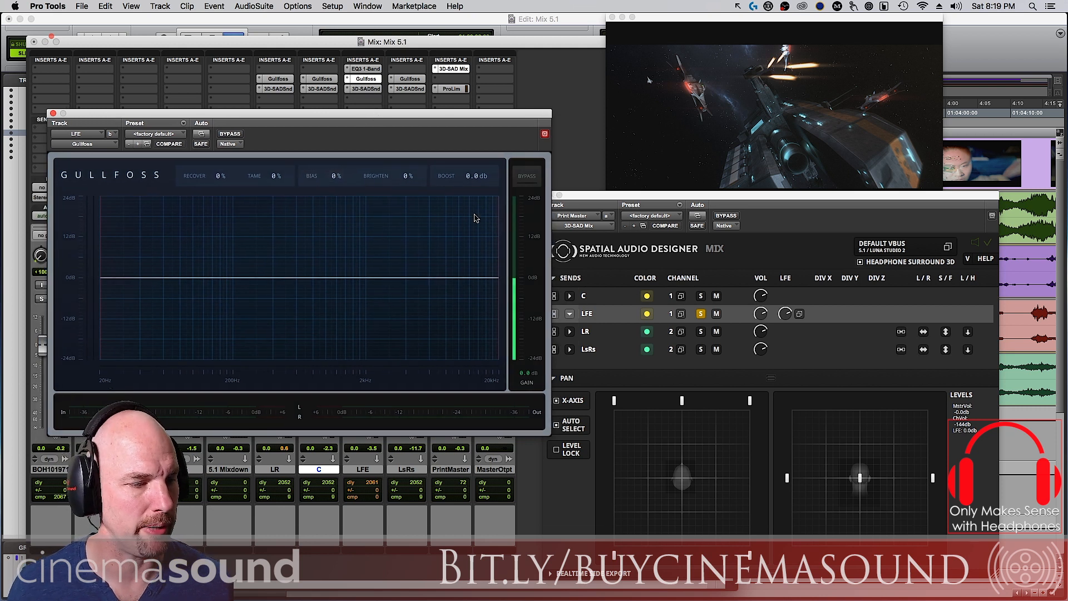
{"action": "left_click", "coordinate": [168, 144]}
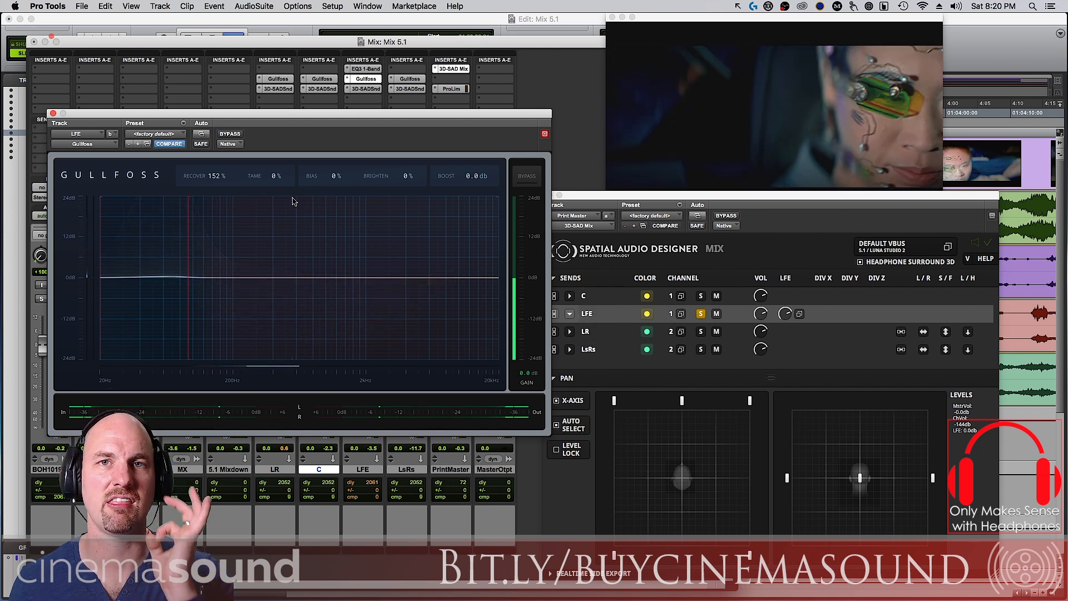
{"action": "left_click", "coordinate": [230, 133]}
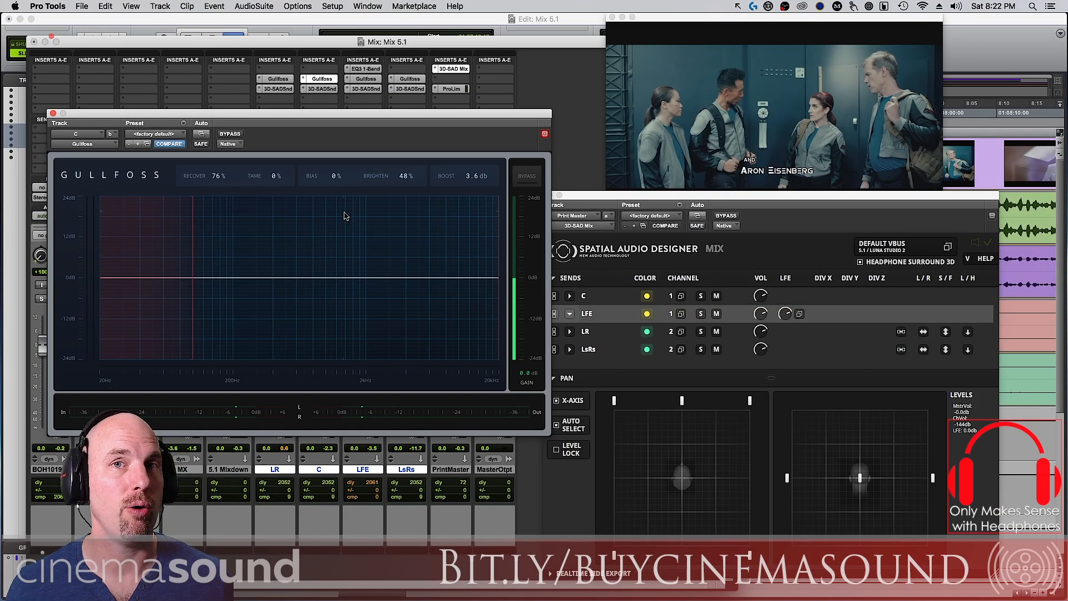
{"action": "mouse_move", "coordinate": [341, 235]}
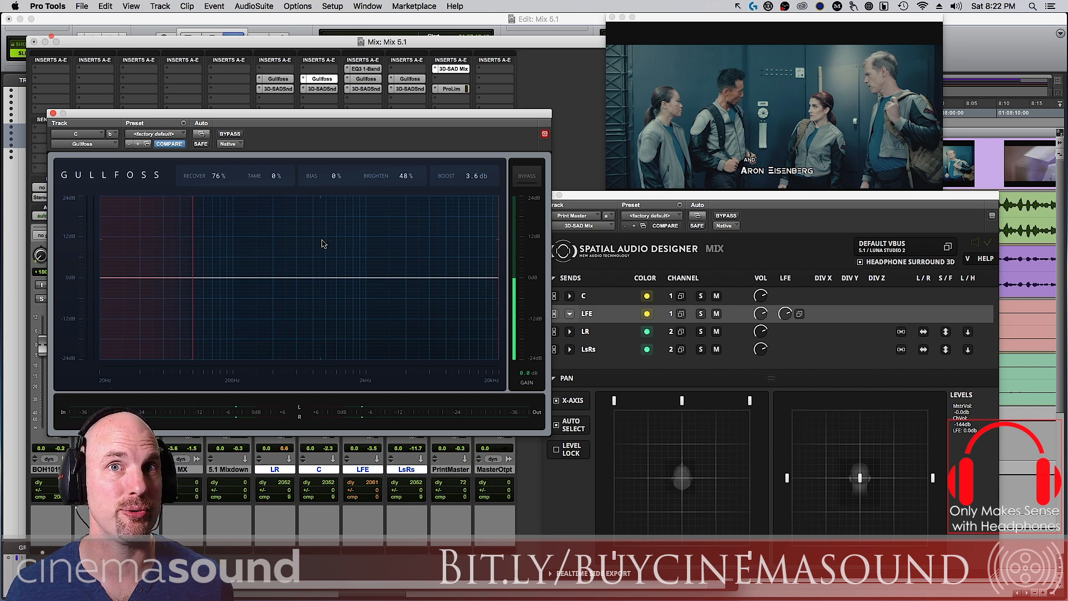
{"action": "mouse_move", "coordinate": [338, 227]}
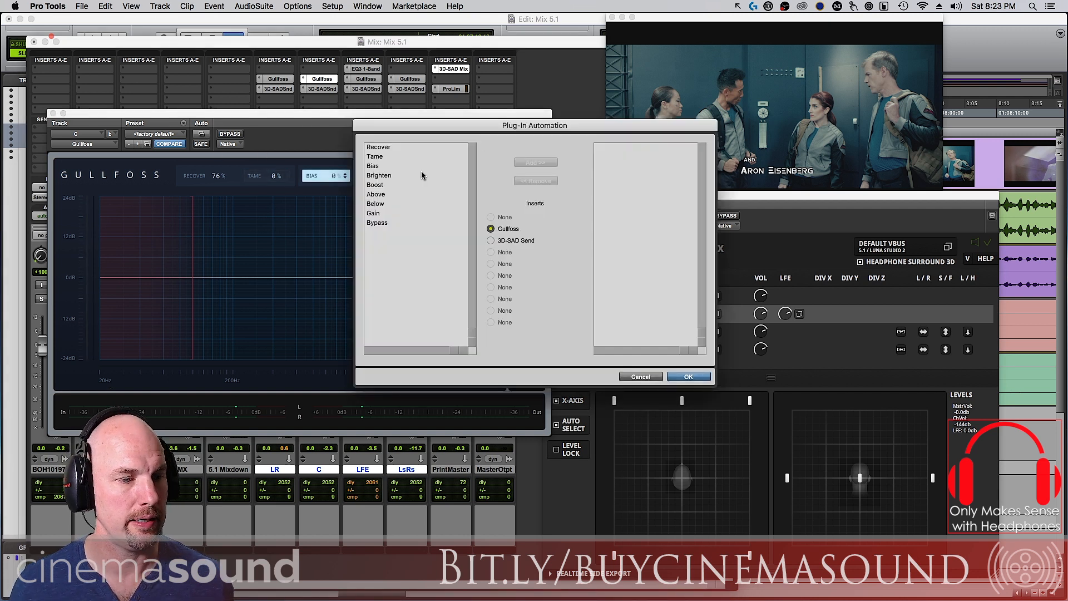
Step: Add Brighten to the Center Gullfoss automated parameters alongside Tame and confirm
{"action": "left_click", "coordinate": [378, 175]}
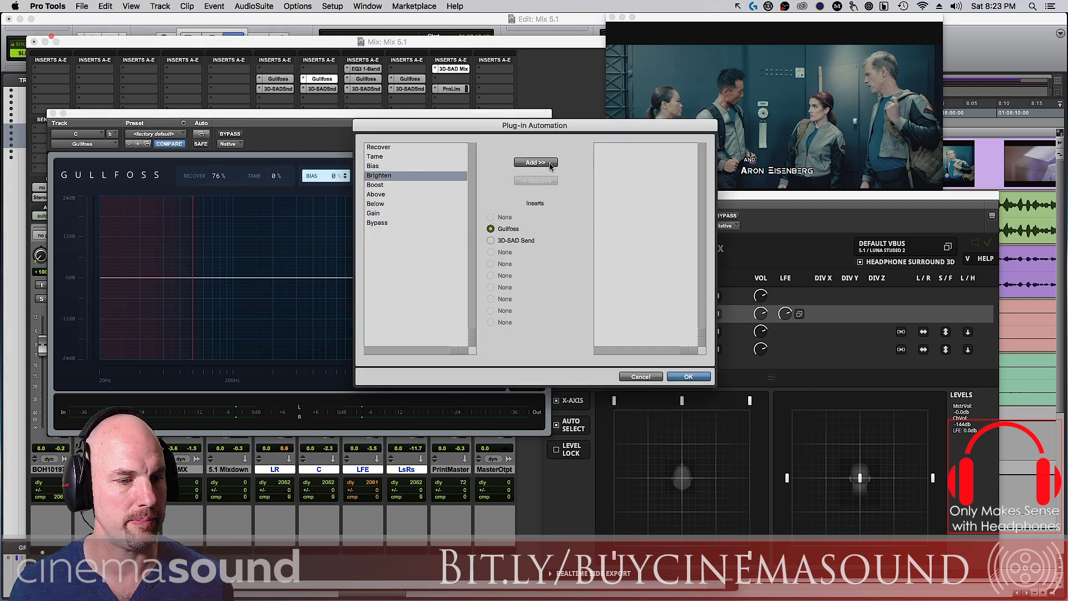
{"action": "left_click", "coordinate": [535, 162]}
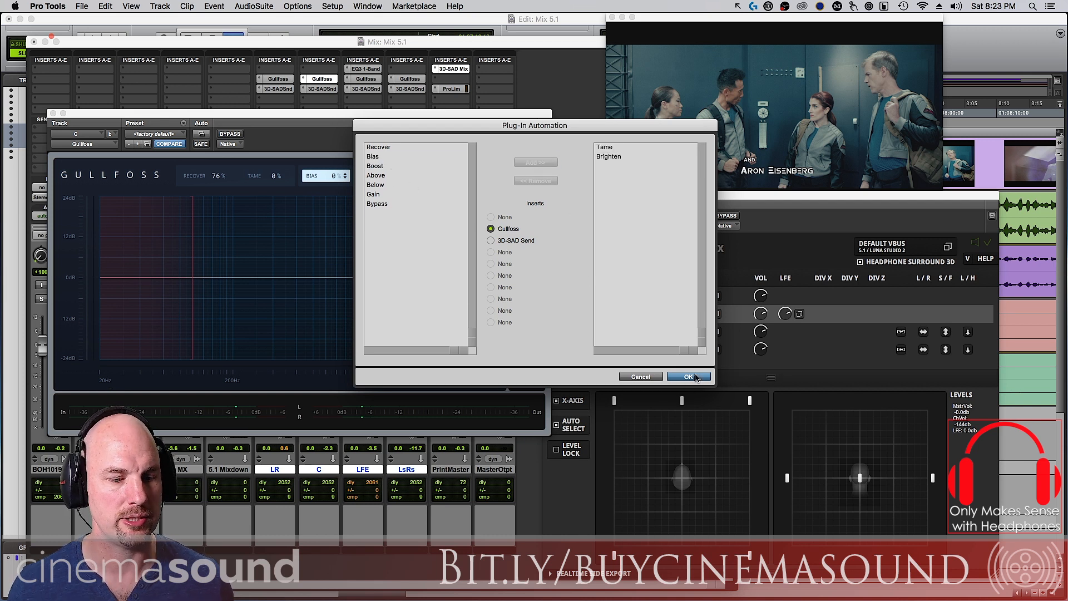
{"action": "left_click", "coordinate": [688, 377]}
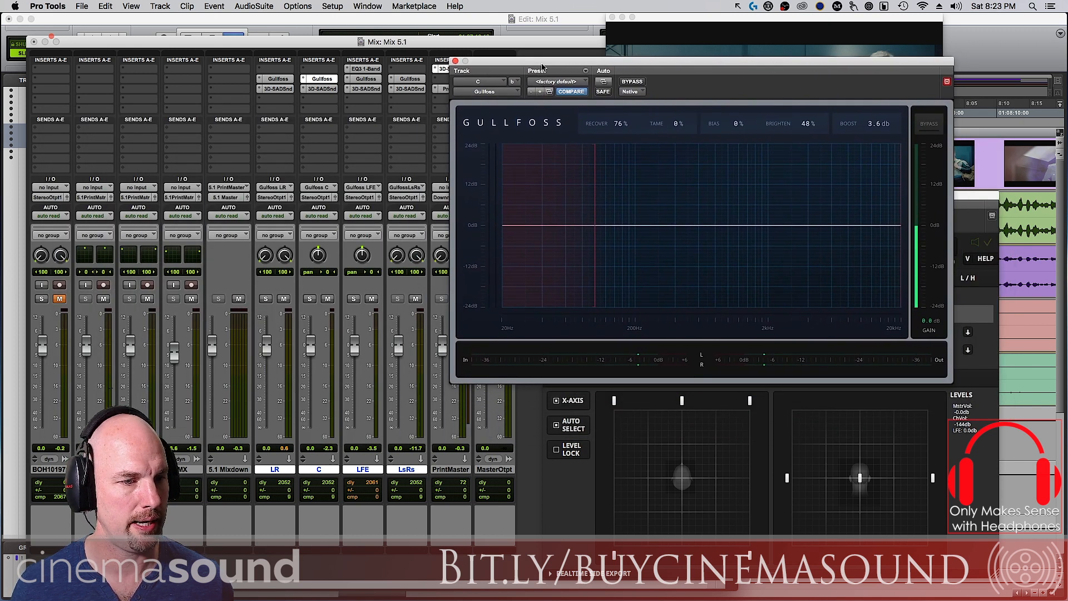
Step: Latch the Center track and record Tame at 200% with Brighten pushed above 88%
{"action": "left_click", "coordinate": [318, 207]}
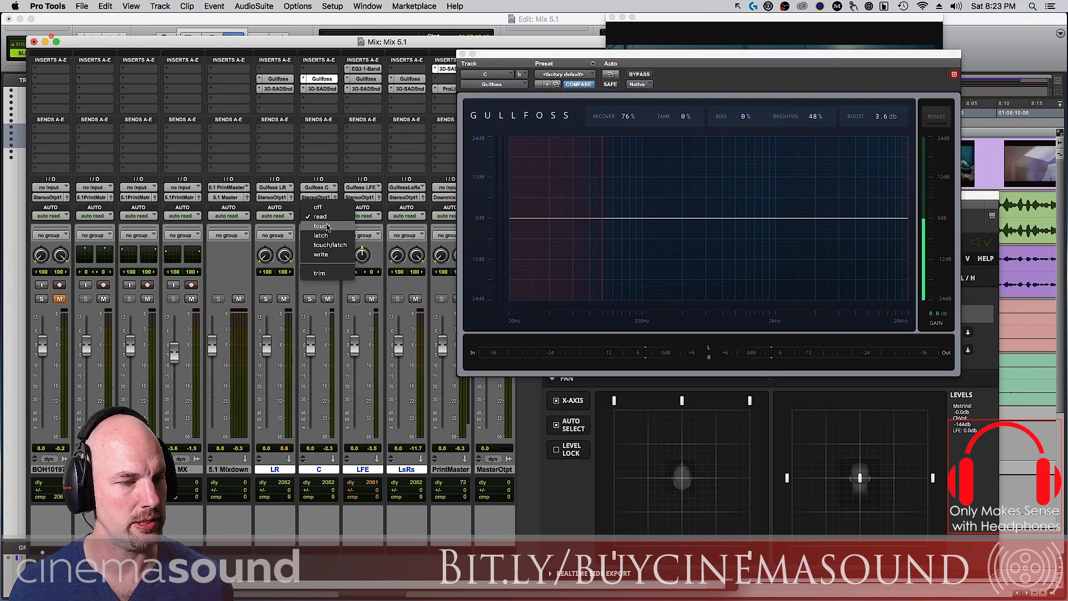
{"action": "left_click", "coordinate": [321, 234]}
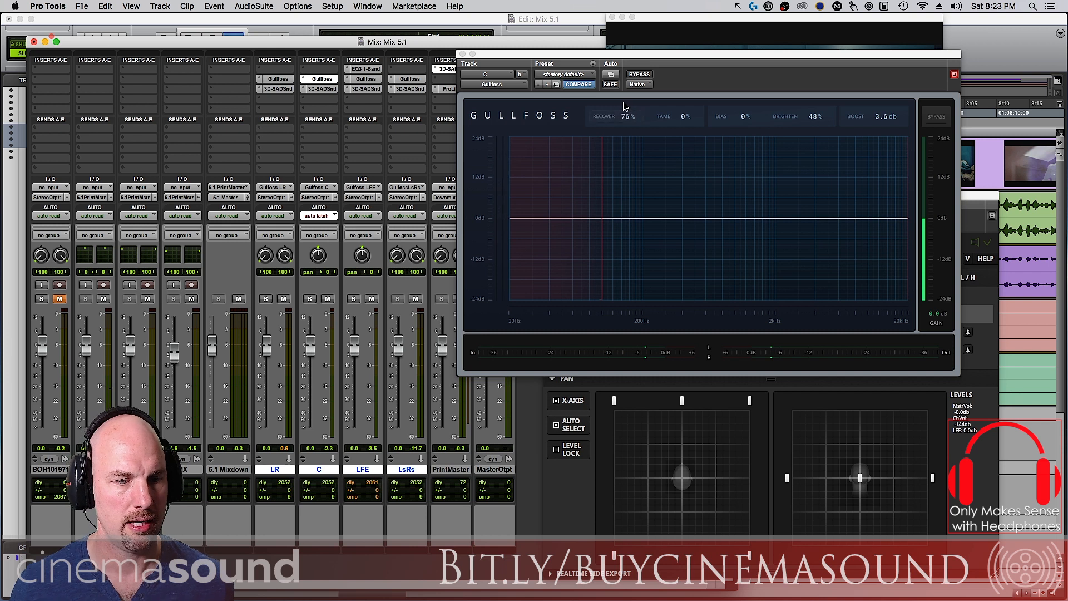
{"action": "left_click", "coordinate": [681, 116]}
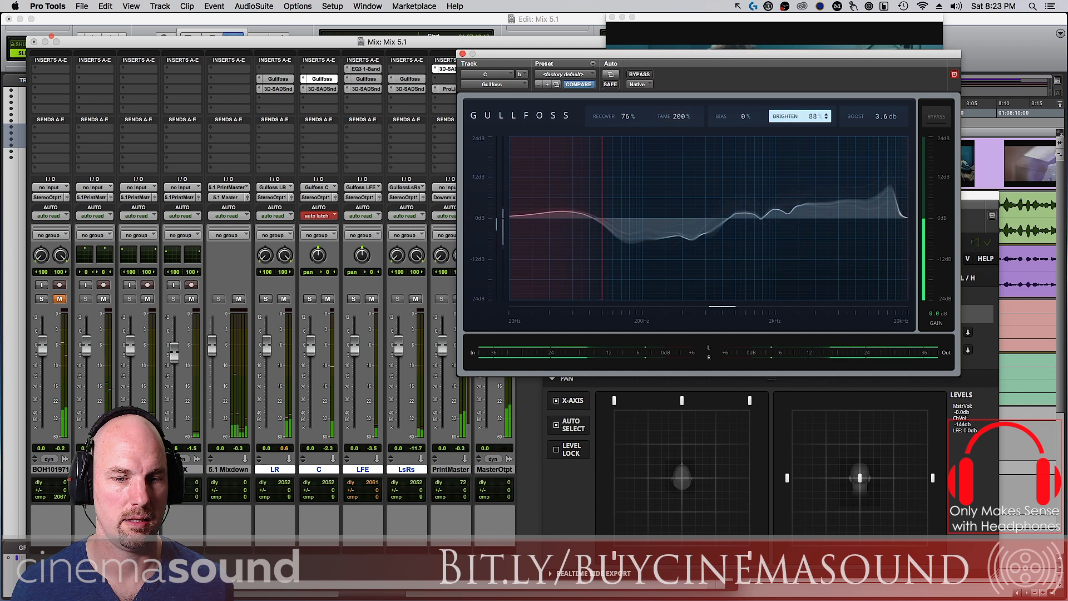
{"action": "left_click_drag", "start_coordinate": [812, 115], "coordinate": [817, 109]}
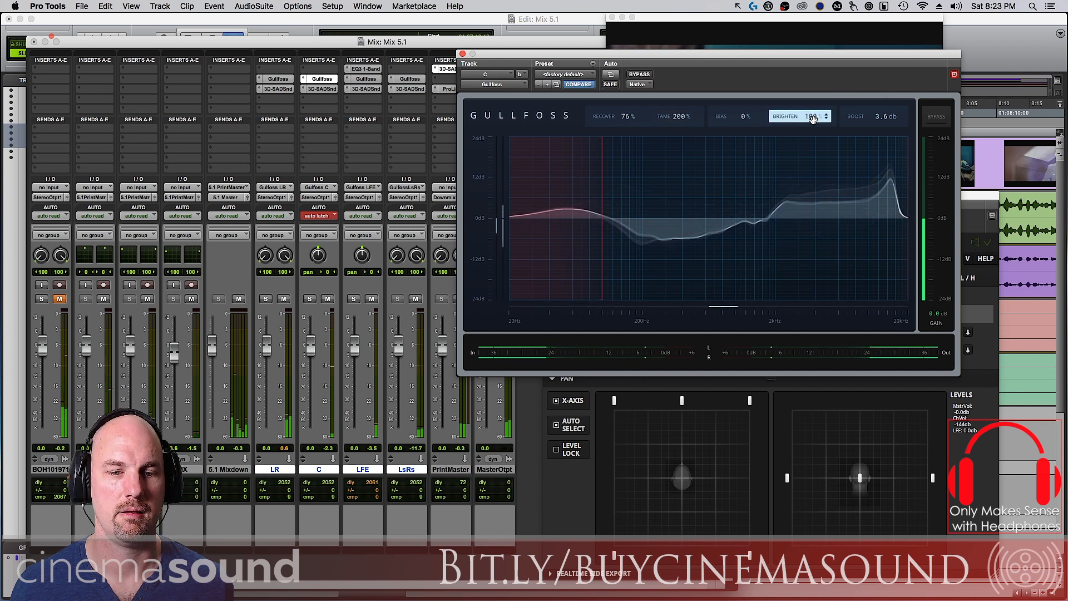